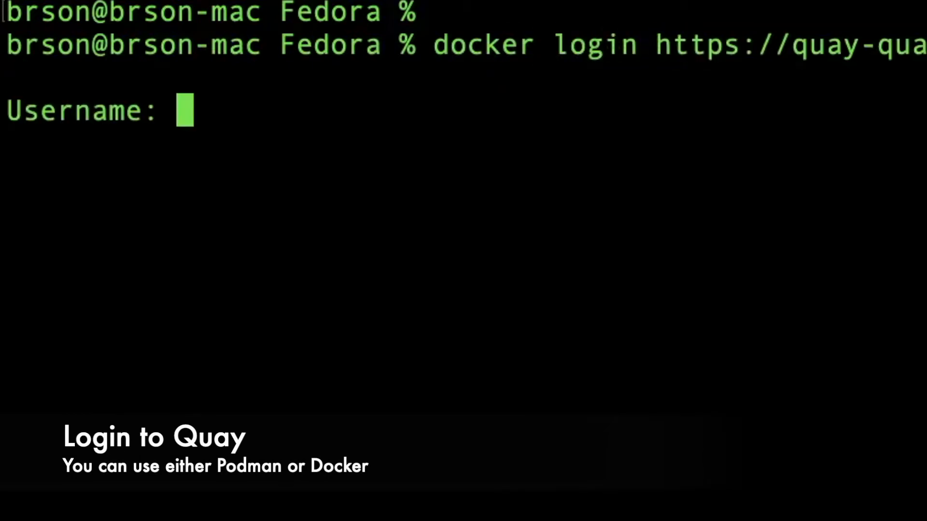
Log in to the Quay registry with docker login, entering the username and password
text(quay)
text(docker push)
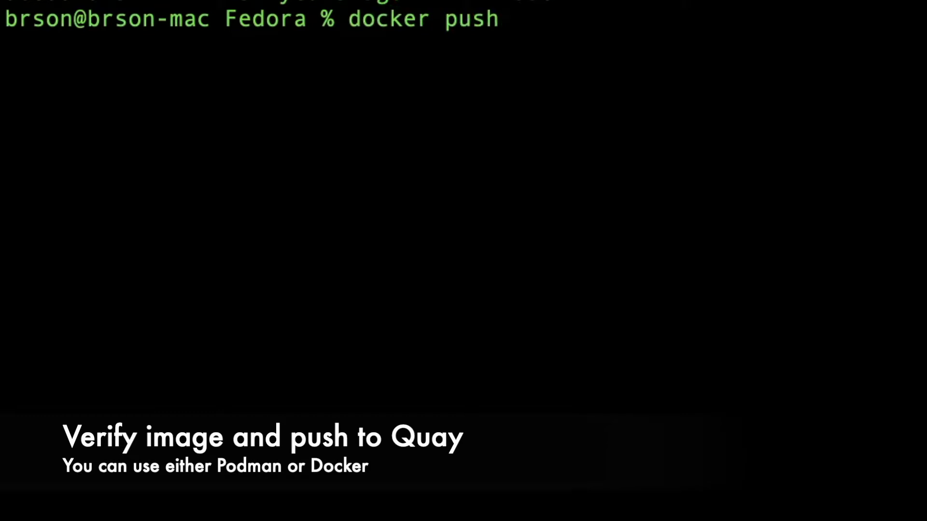
Push quay-quay-enterprise.apps…/fedora-server33:1.0 to the Quay registry with docker push
text(quay-quay-enterprise.apps.sandra-server33)
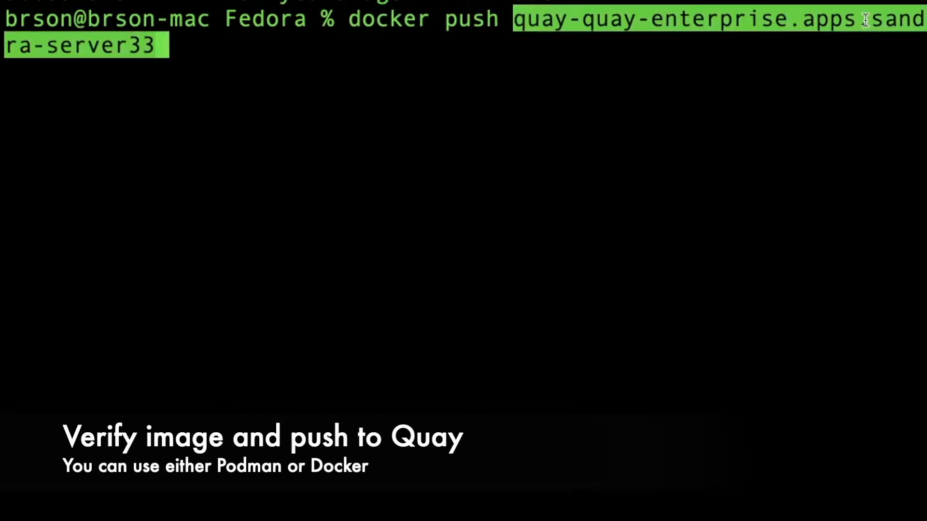
text(:1.0)
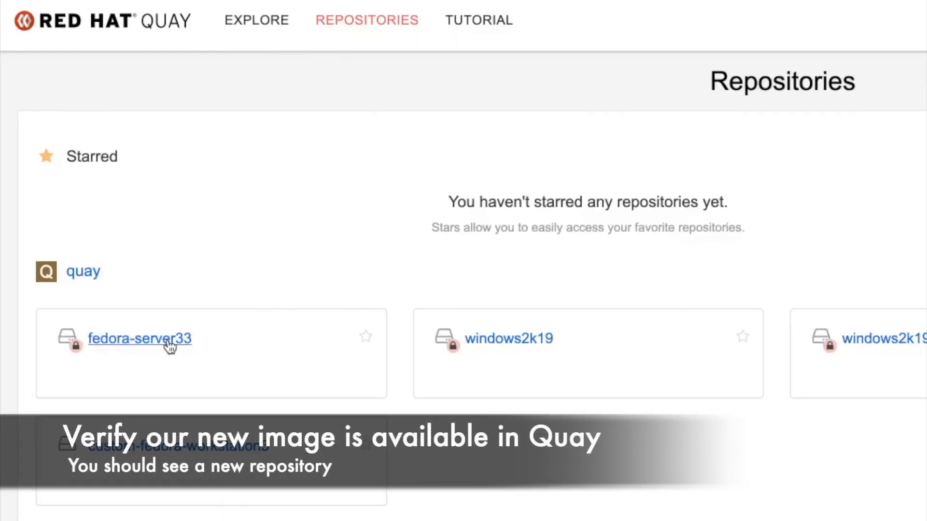
View the fedora-server33 repository's tags list, showing tag 1.0
click(140, 339)
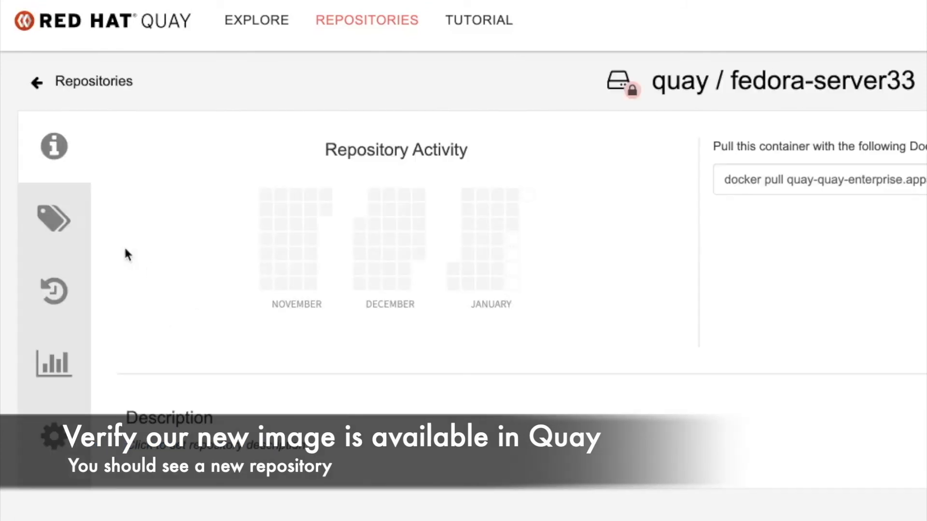
click(54, 219)
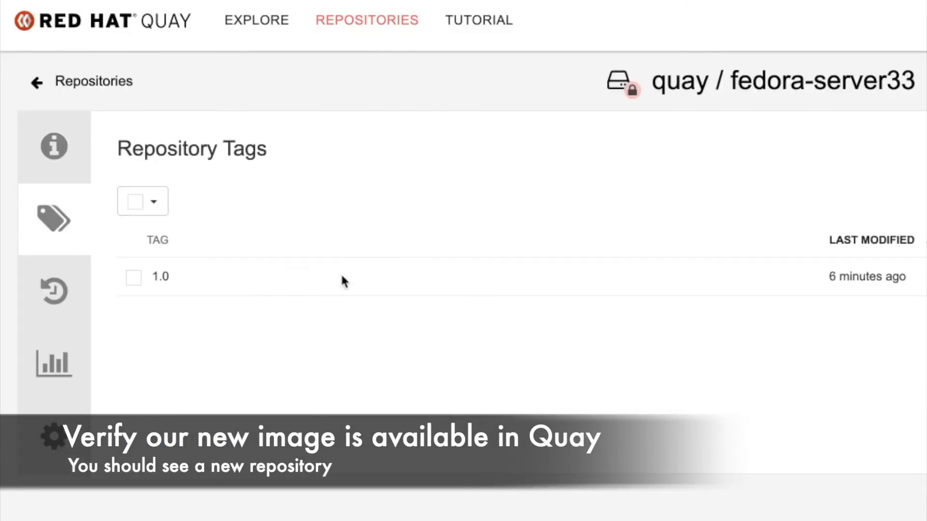